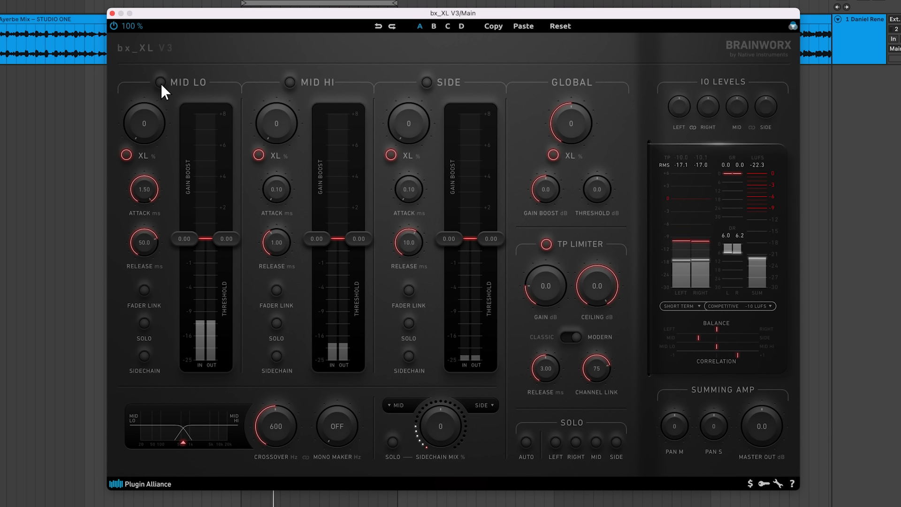
- Switch on the Mid Lo band, then audition only the left channel
{"action": "left_click", "coordinate": [157, 82]}
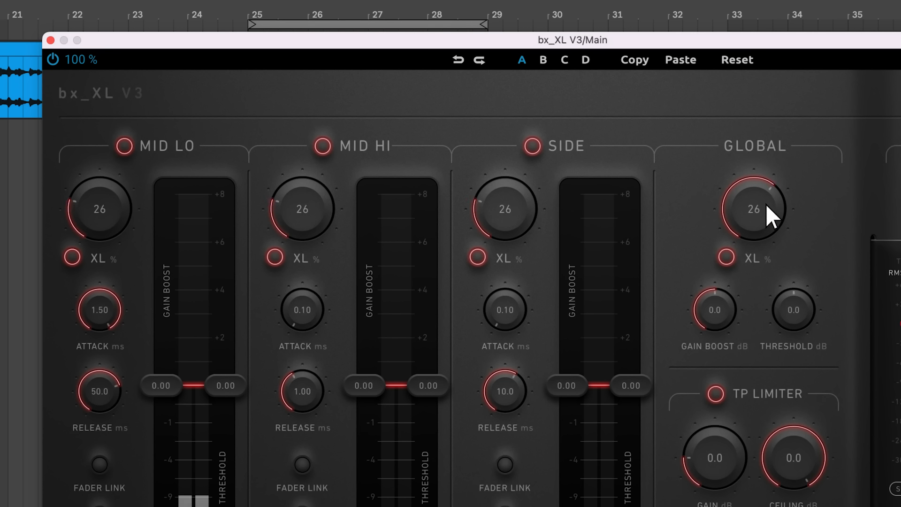
{"action": "scroll", "scroll_direction": "down", "scroll_amount": 3}
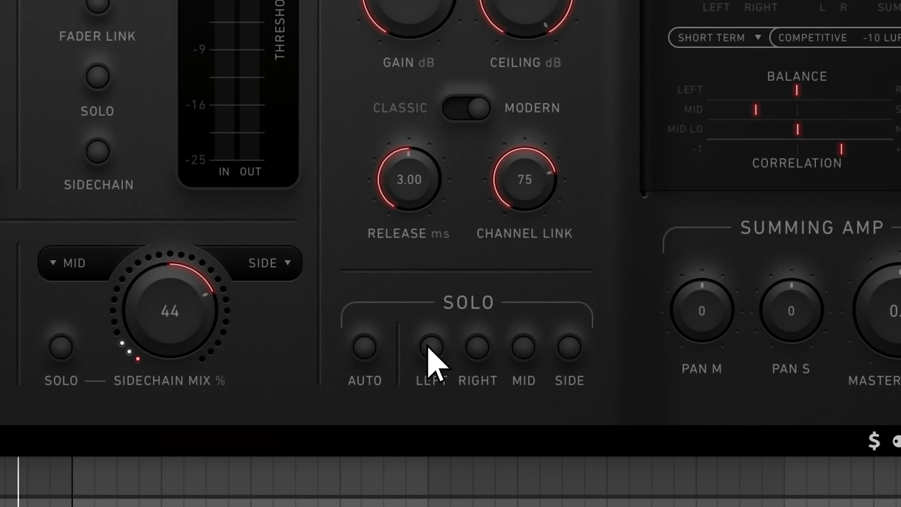
{"action": "left_click", "coordinate": [477, 348]}
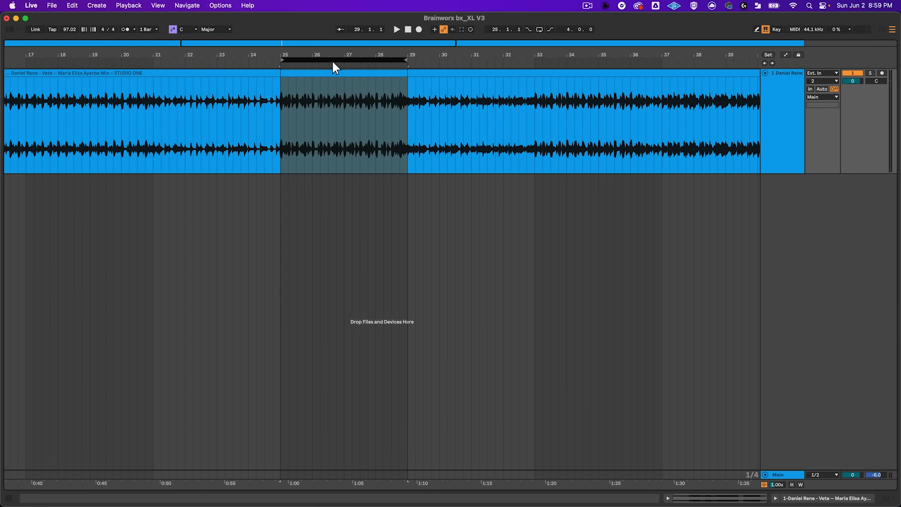
- Bring the bx_XL V3 plugin window back up from its device in the chain
{"action": "right_click", "coordinate": [346, 64]}
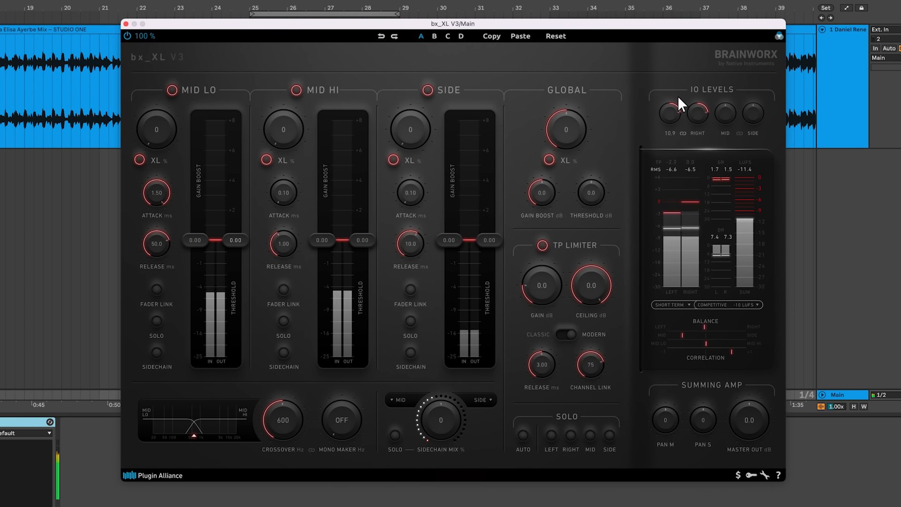
{"action": "mouse_move", "coordinate": [500, 152]}
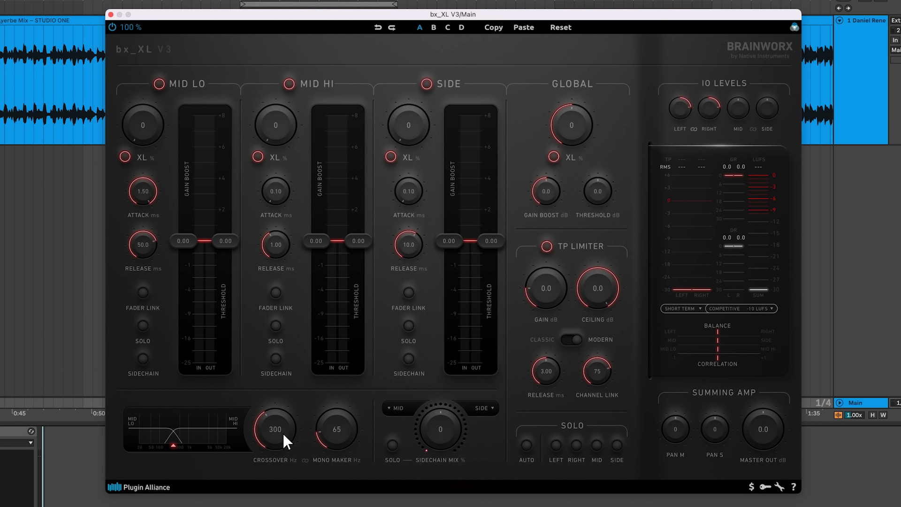
{"action": "mouse_move", "coordinate": [207, 322]}
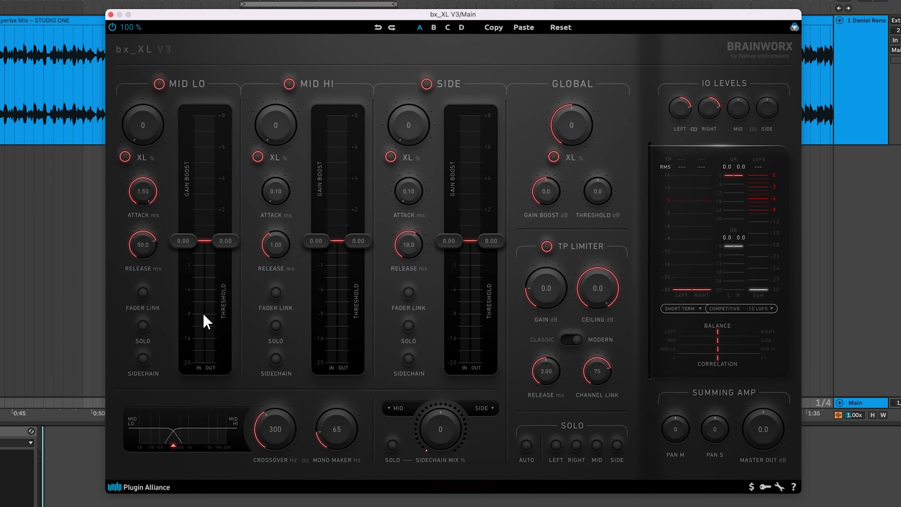
{"action": "mouse_move", "coordinate": [339, 333]}
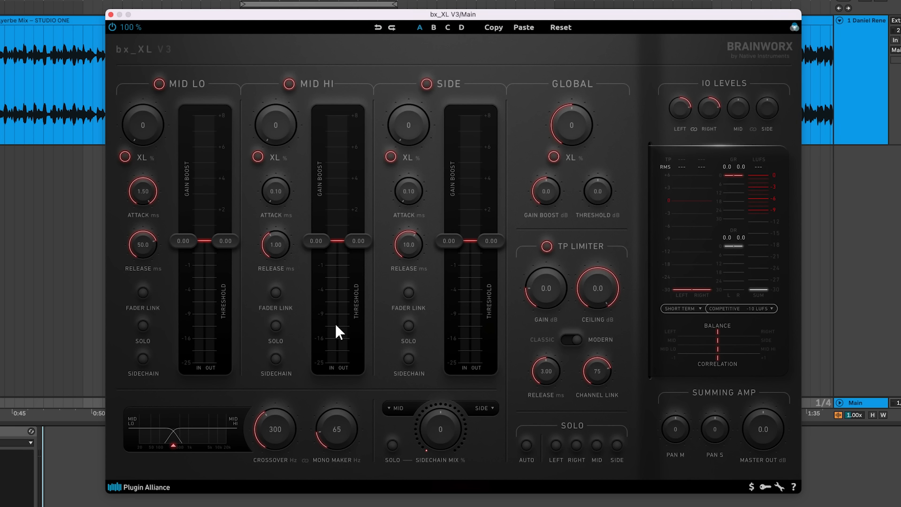
{"action": "mouse_move", "coordinate": [326, 333]}
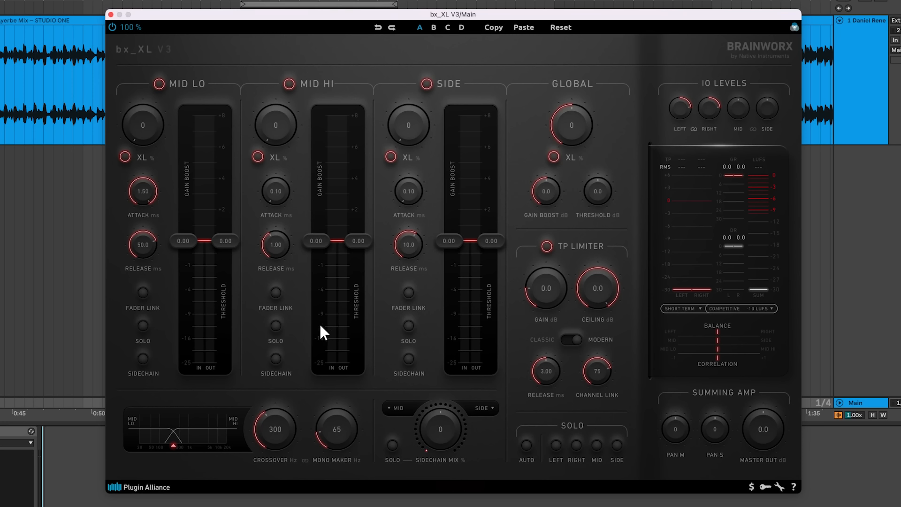
{"action": "left_click", "coordinate": [142, 326]}
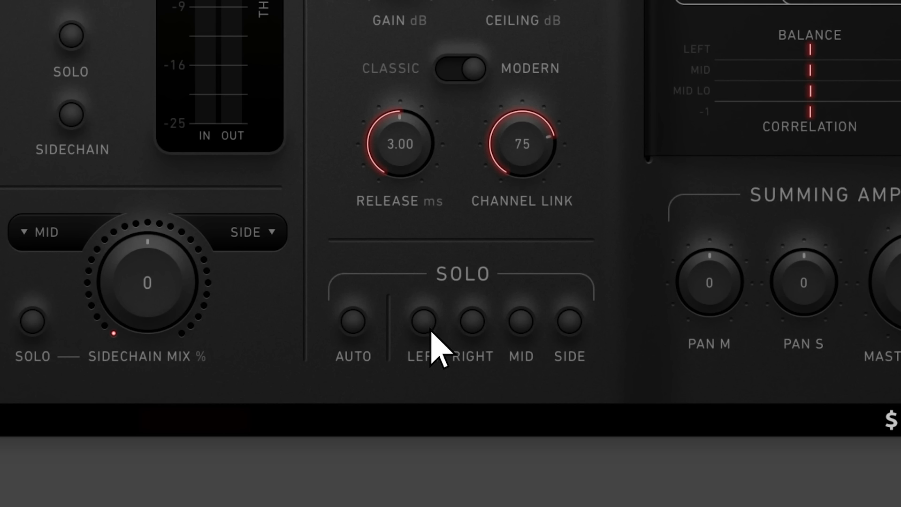
- Solo the left channel, then the side signal, then the Mid Hi band in turn
{"action": "left_click", "coordinate": [521, 320]}
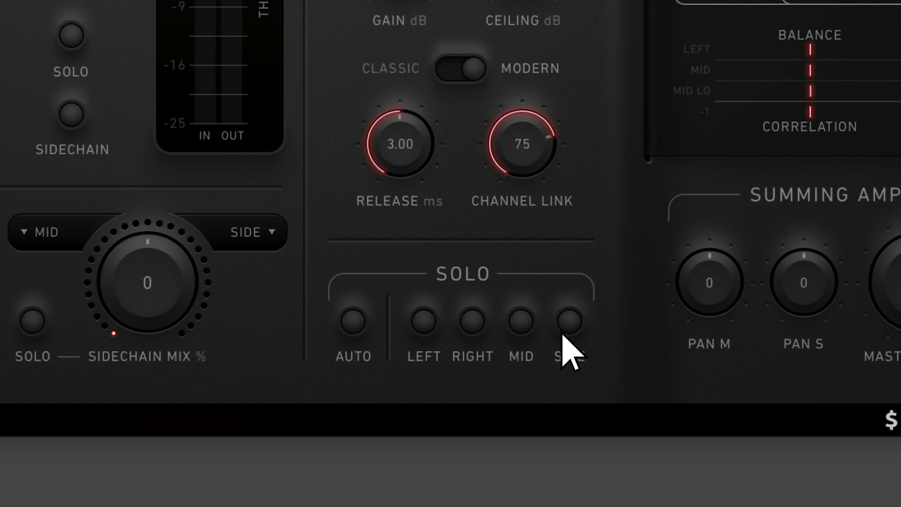
{"action": "left_click", "coordinate": [353, 321]}
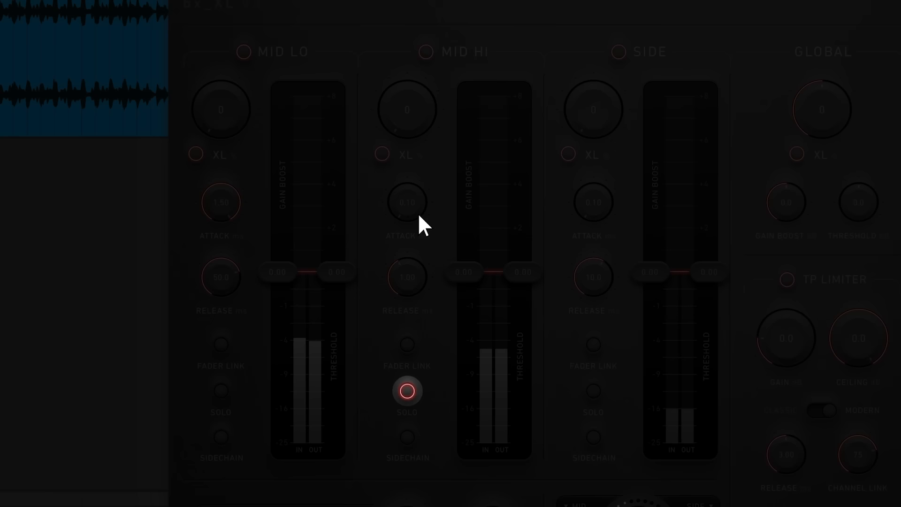
{"action": "left_click", "coordinate": [407, 391]}
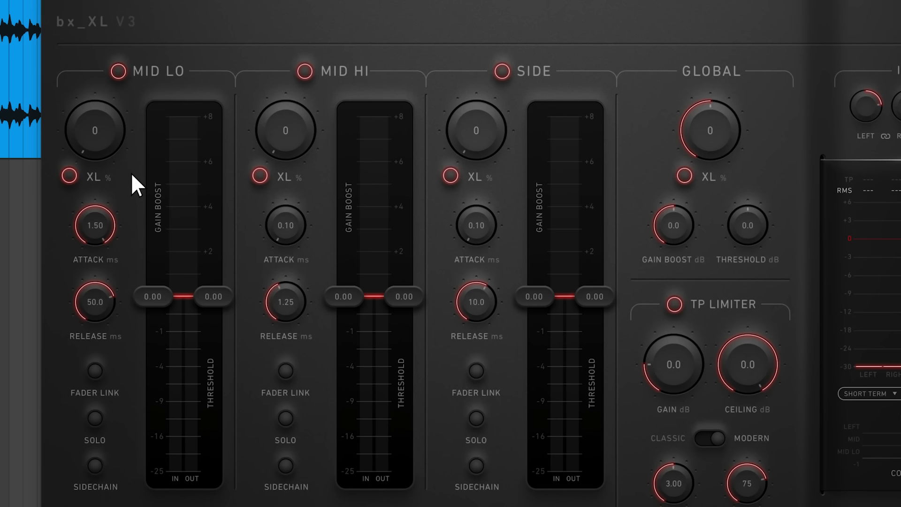
{"action": "mouse_move", "coordinate": [109, 159]}
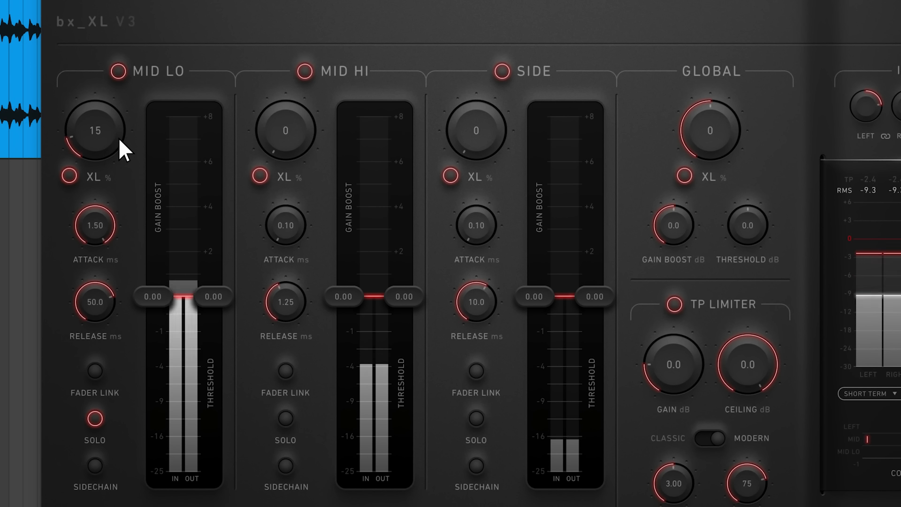
- Raise the Mid Lo band's XL amount to push its level
{"action": "left_click_drag", "start_coordinate": [95, 130], "coordinate": [104, 103]}
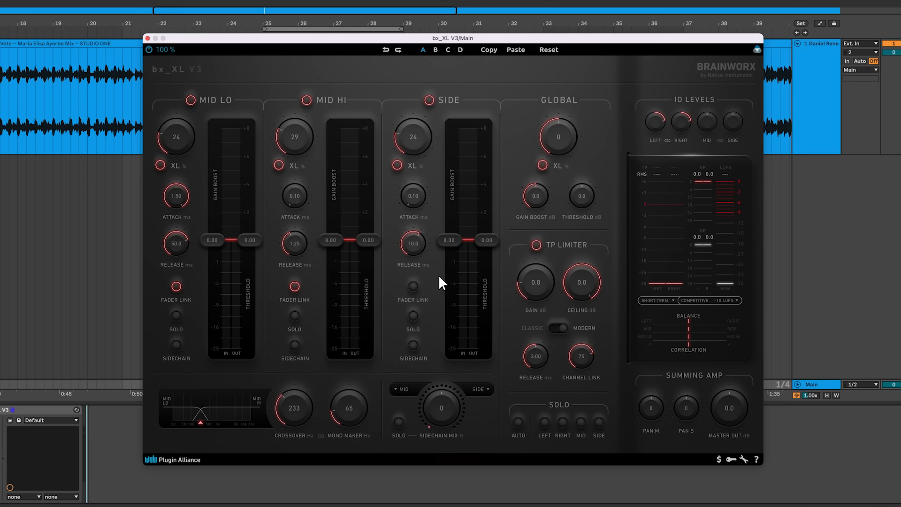
{"action": "mouse_move", "coordinate": [416, 296]}
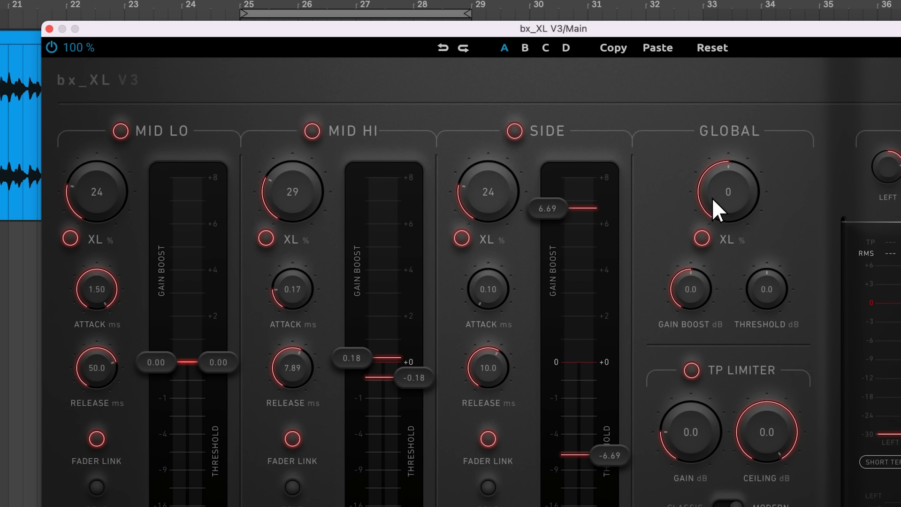
{"action": "mouse_move", "coordinate": [745, 209]}
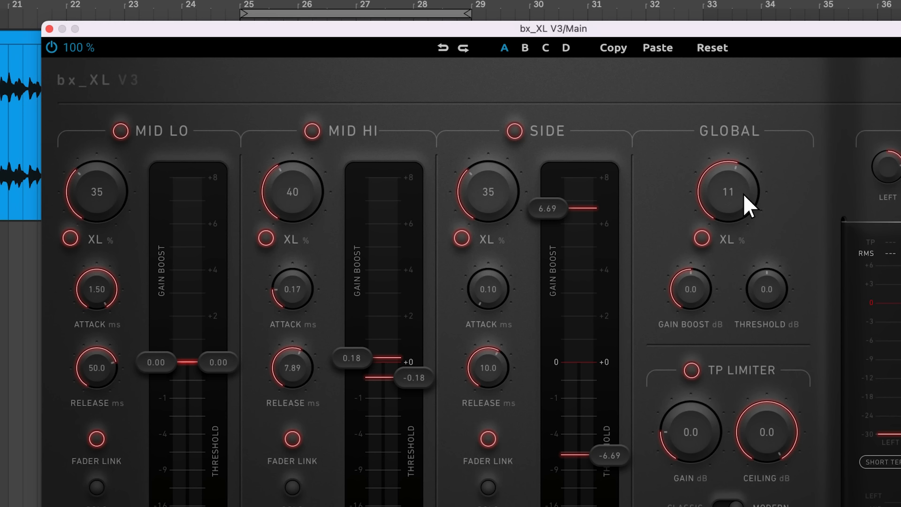
{"action": "mouse_move", "coordinate": [709, 295]}
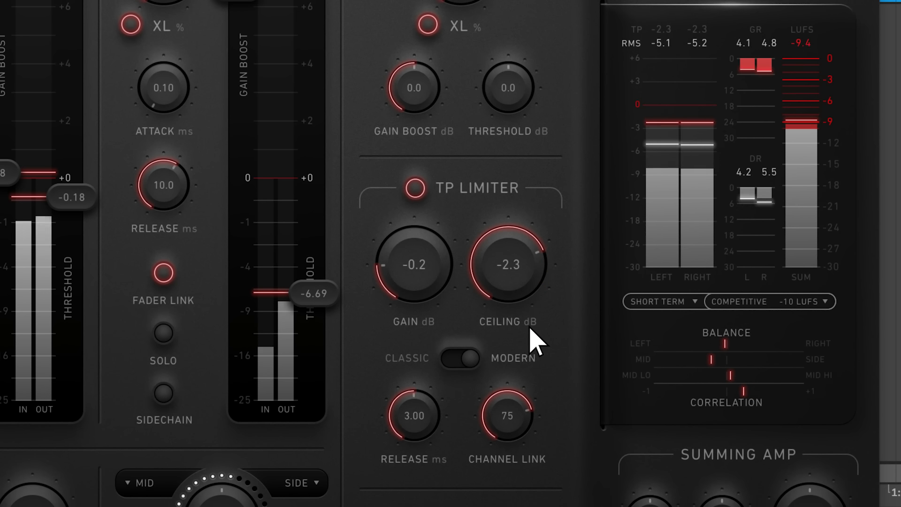
{"action": "left_click", "coordinate": [460, 358]}
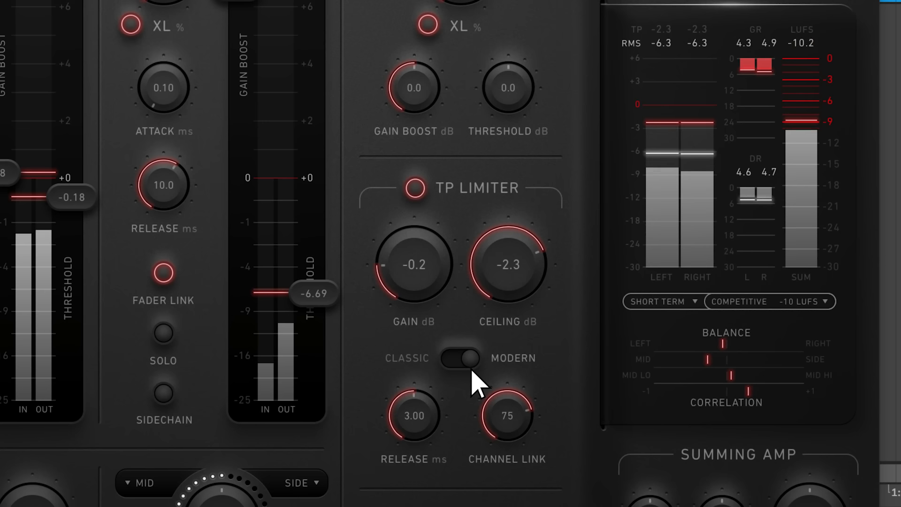
{"action": "mouse_move", "coordinate": [440, 442]}
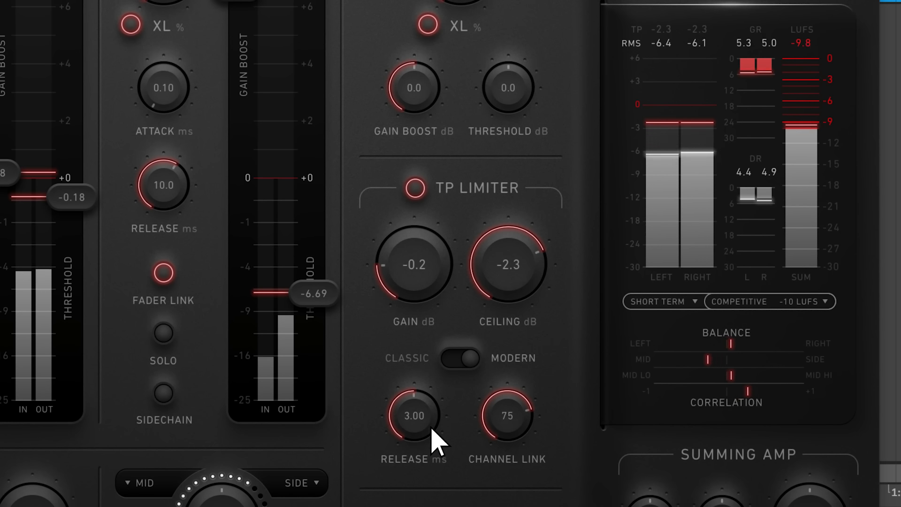
{"action": "mouse_move", "coordinate": [437, 445]}
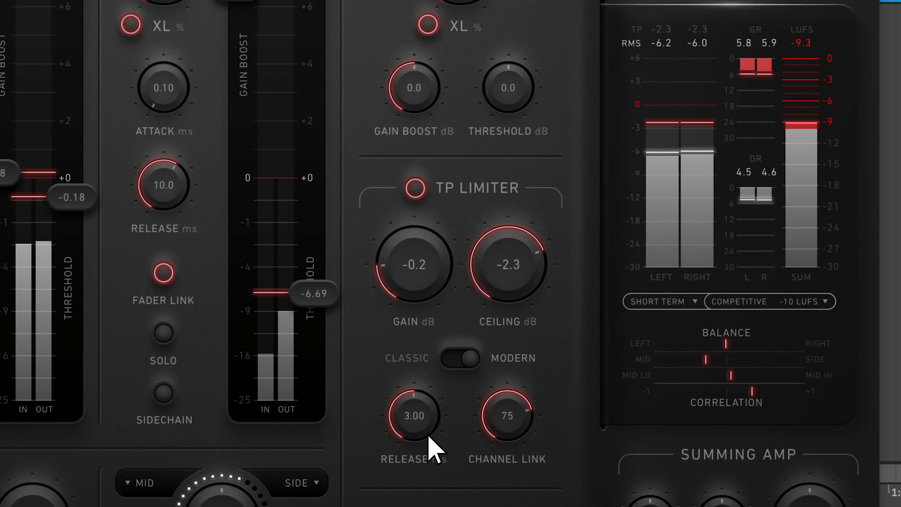
{"action": "mouse_move", "coordinate": [514, 452]}
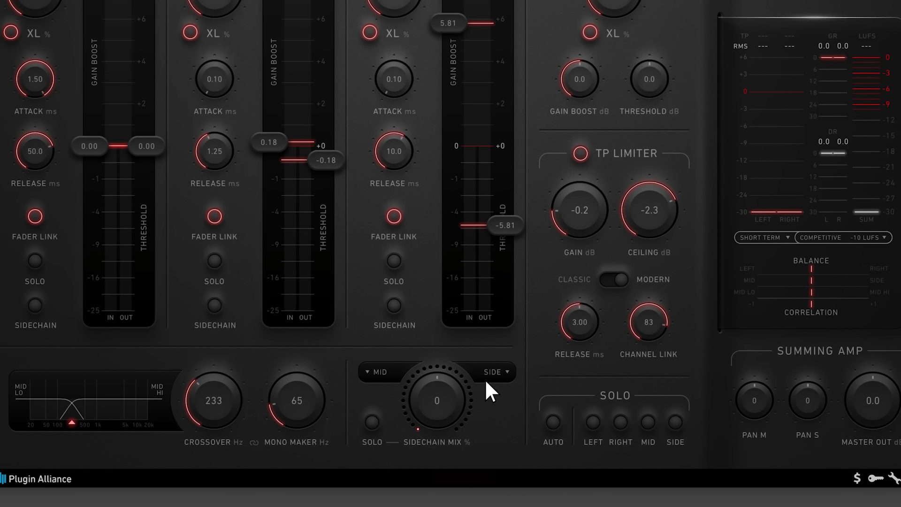
- Check the sidechain source choices, keep Side, and adjust the Sidechain Mix knob
{"action": "left_click", "coordinate": [496, 372]}
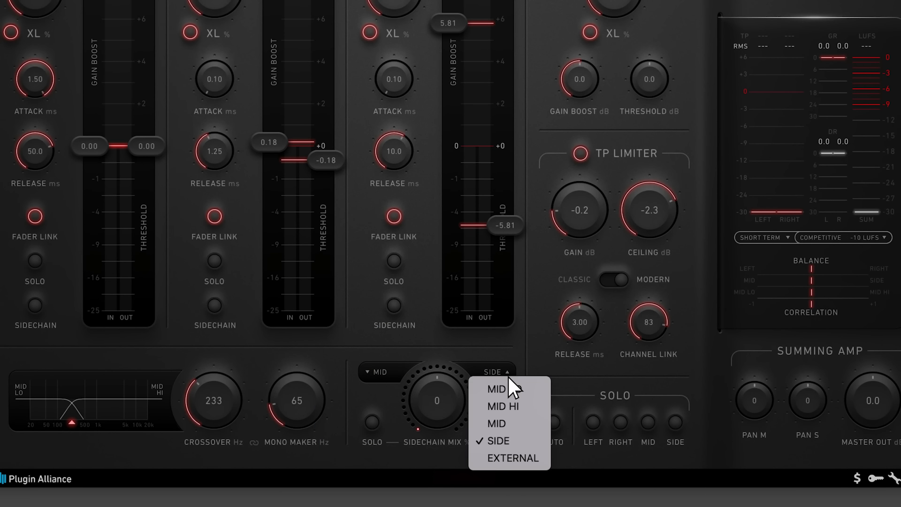
{"action": "mouse_move", "coordinate": [510, 389]}
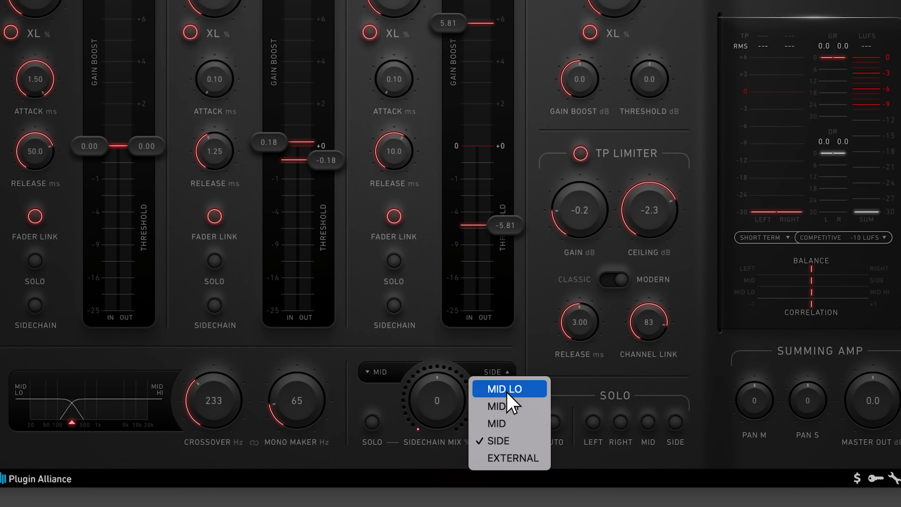
{"action": "mouse_move", "coordinate": [509, 458]}
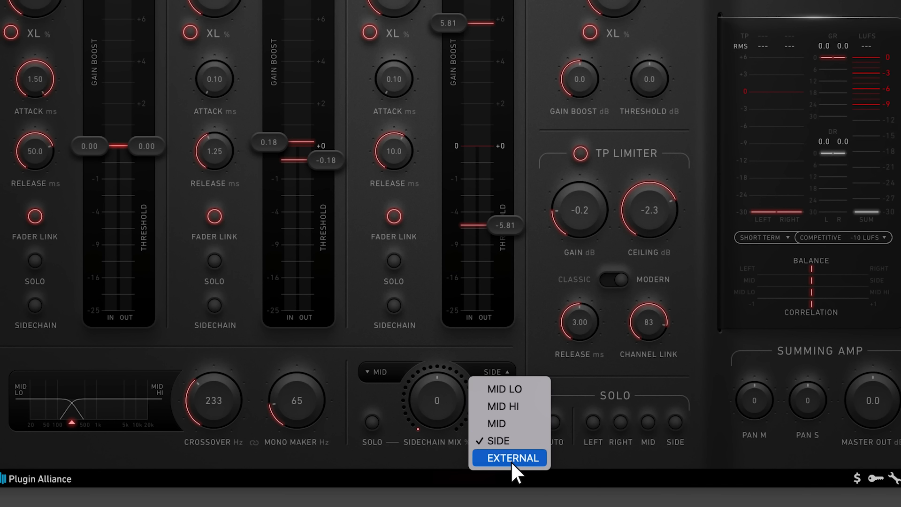
{"action": "mouse_move", "coordinate": [522, 374]}
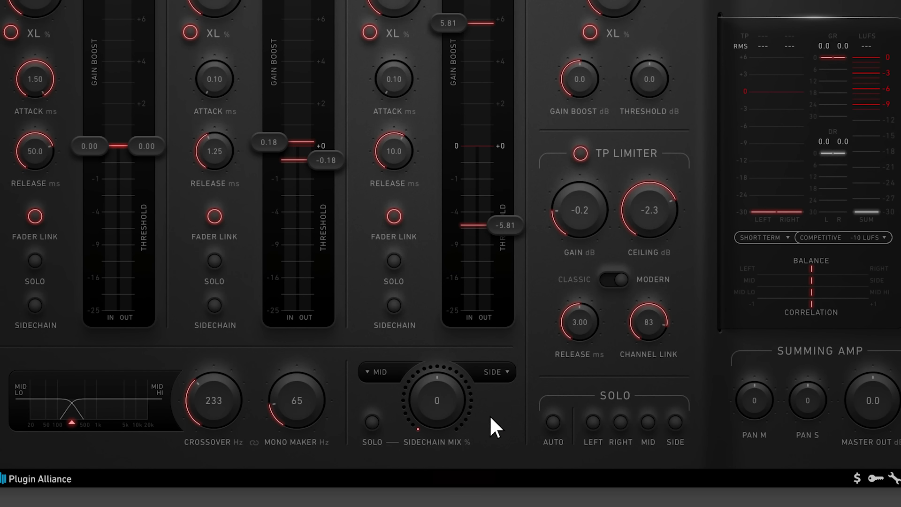
{"action": "mouse_move", "coordinate": [384, 438]}
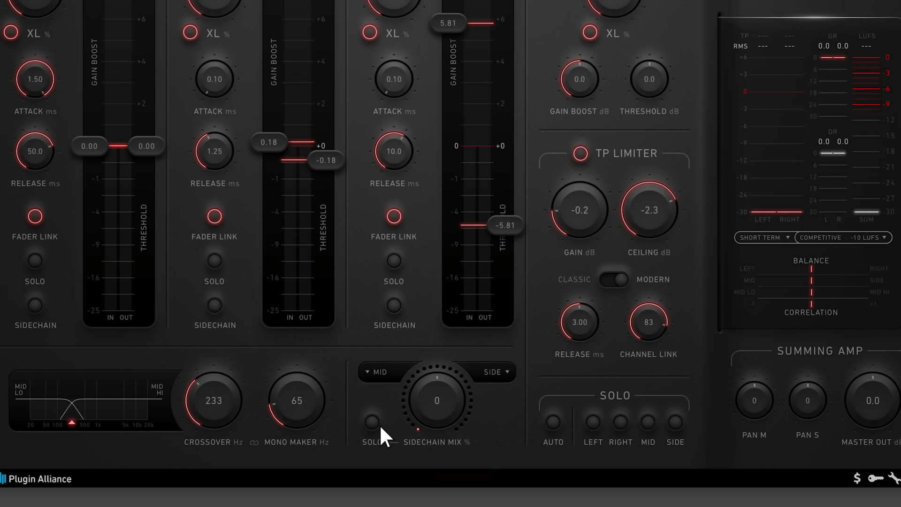
{"action": "left_click", "coordinate": [371, 422]}
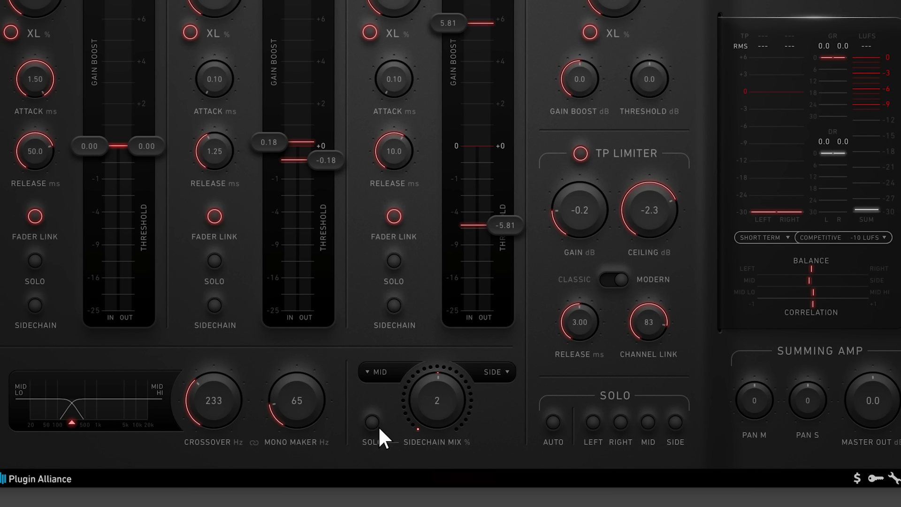
{"action": "mouse_move", "coordinate": [488, 432]}
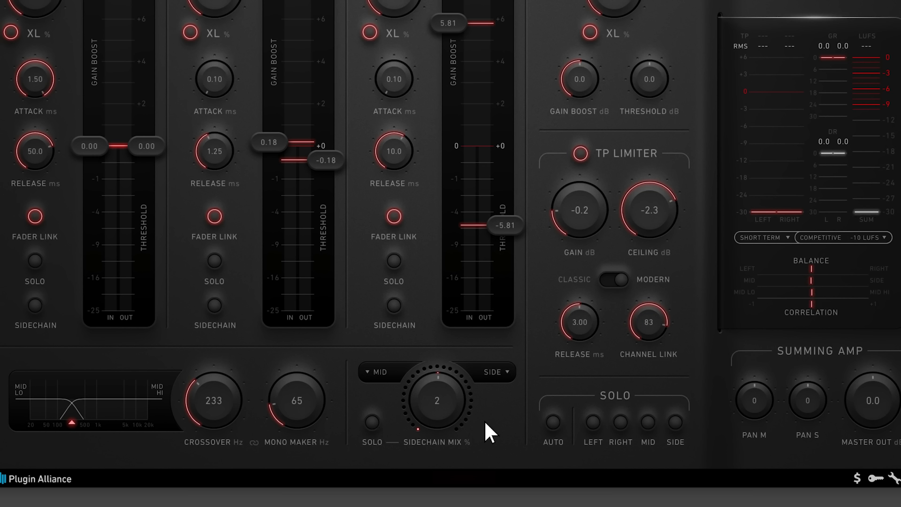
{"action": "mouse_move", "coordinate": [394, 306]}
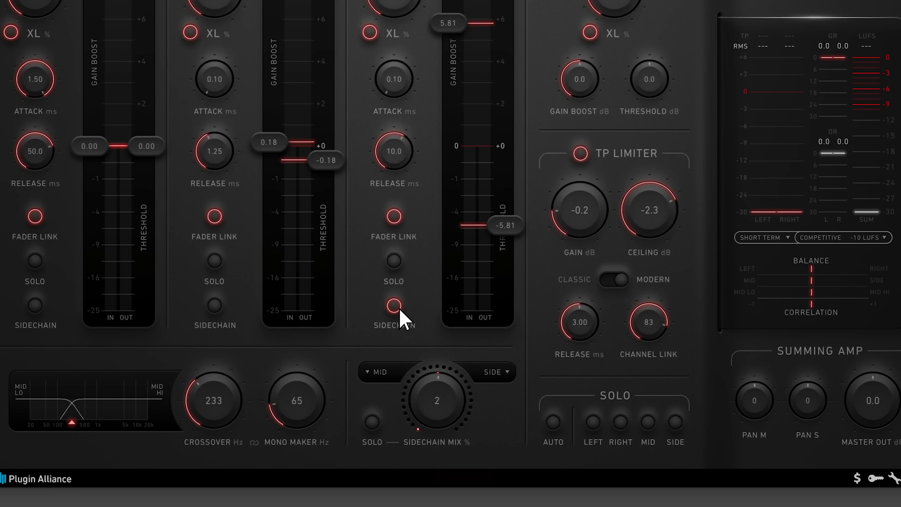
{"action": "mouse_move", "coordinate": [458, 412]}
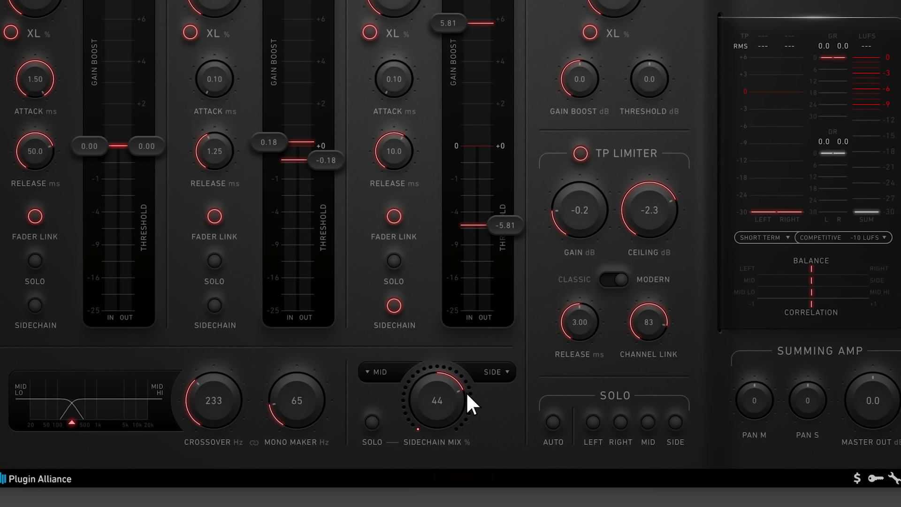
{"action": "mouse_move", "coordinate": [402, 319]}
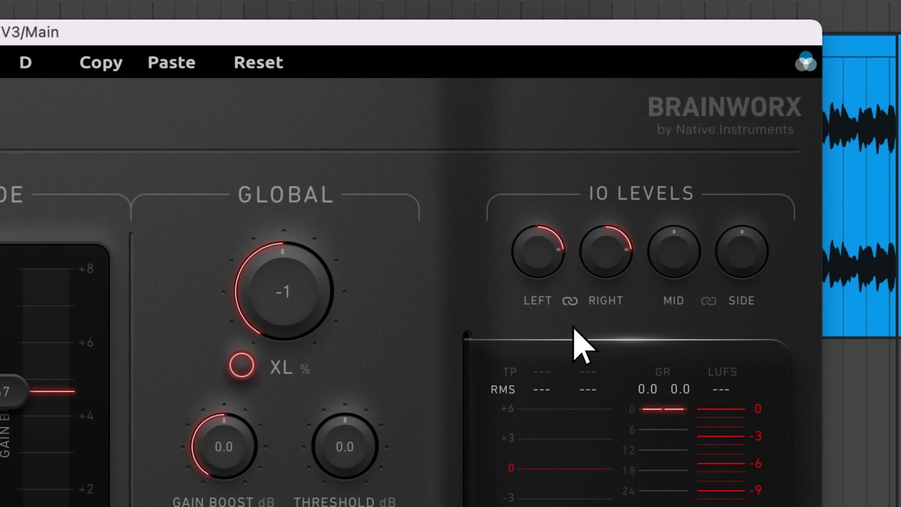
{"action": "mouse_move", "coordinate": [586, 350]}
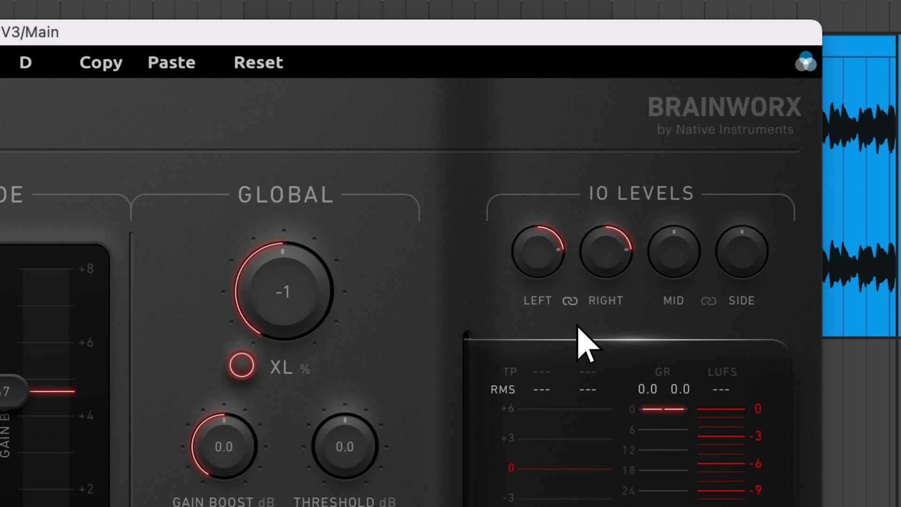
{"action": "mouse_move", "coordinate": [671, 345]}
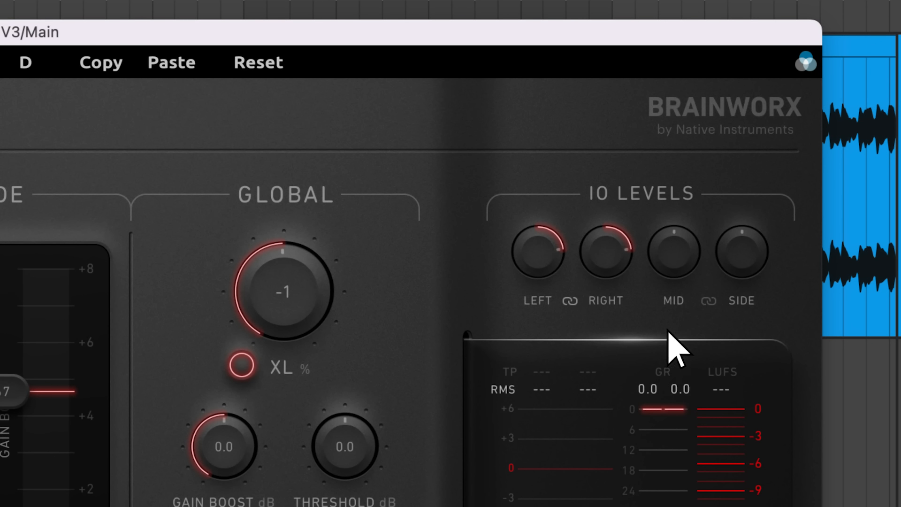
{"action": "mouse_move", "coordinate": [719, 330]}
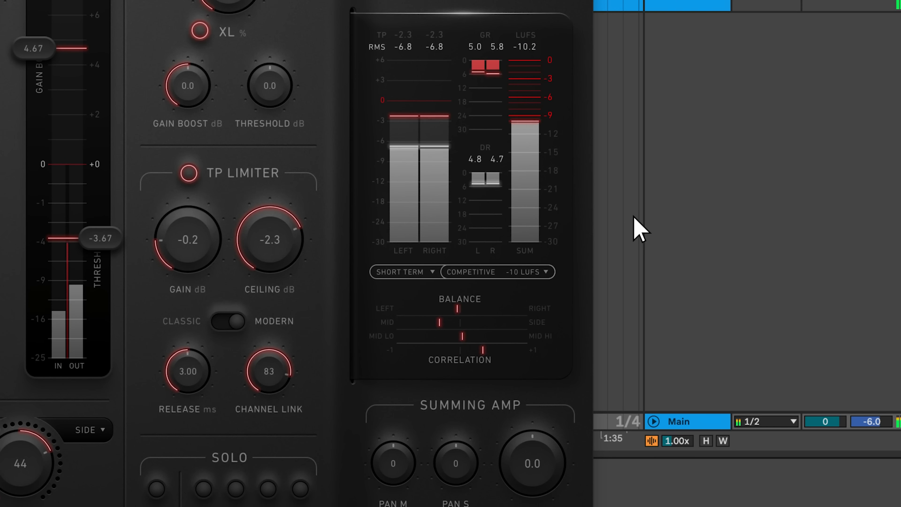
{"action": "mouse_move", "coordinate": [624, 232]}
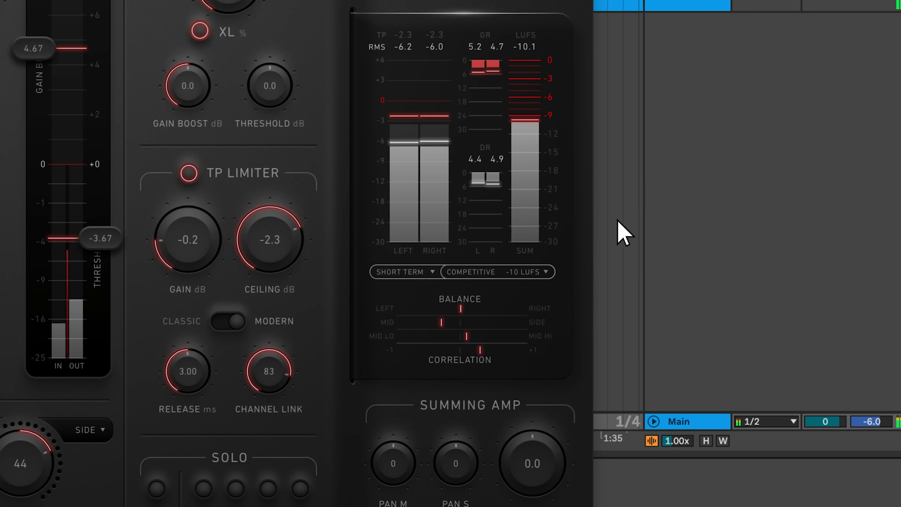
- Set the loudness meter to Momentary and the LUFS target to Streaming (-14 LUFS)
{"action": "left_click", "coordinate": [404, 272]}
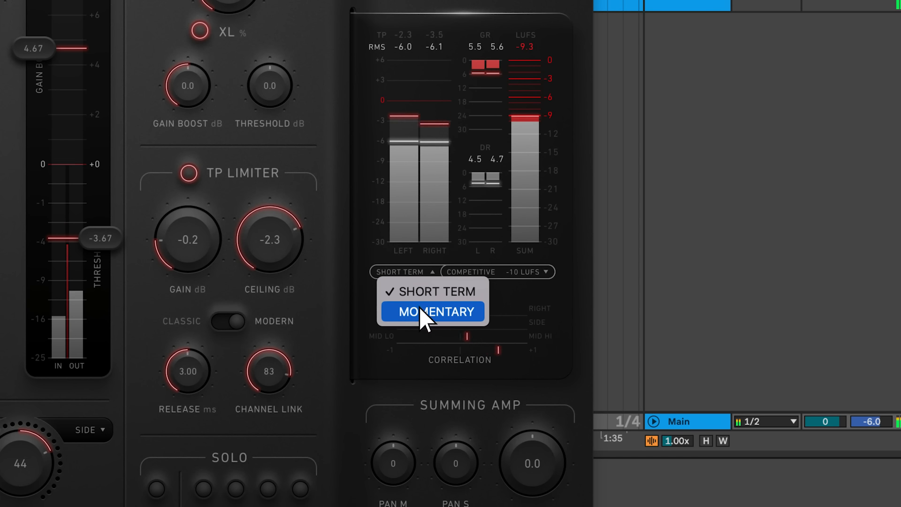
{"action": "left_click", "coordinate": [434, 312]}
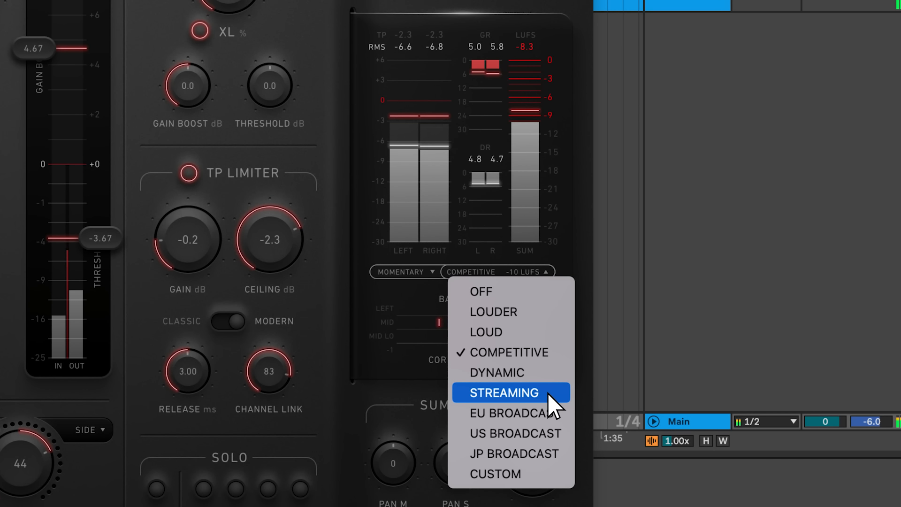
{"action": "left_click", "coordinate": [504, 392]}
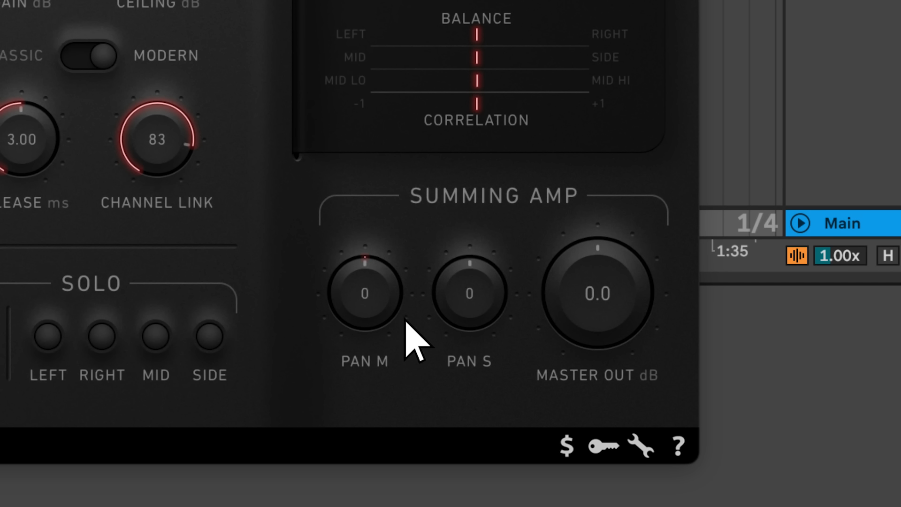
{"action": "mouse_move", "coordinate": [480, 322]}
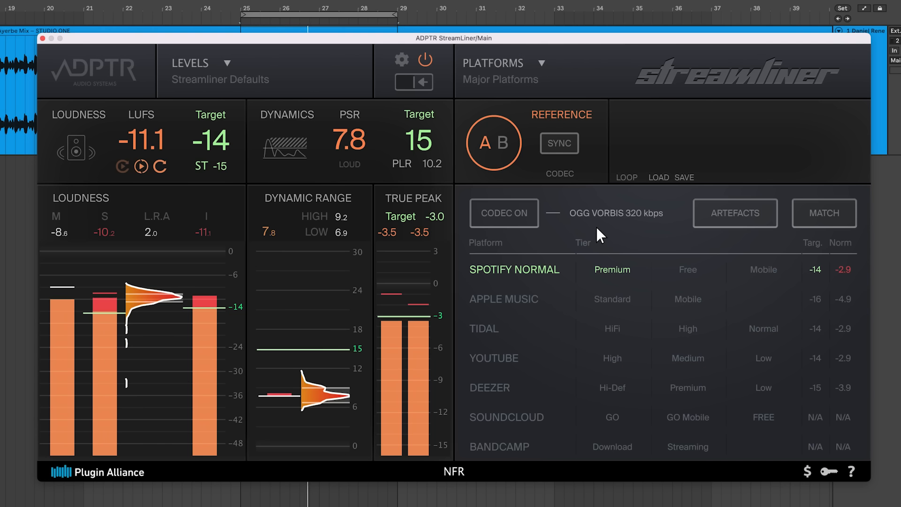
- Preview the master through Tidal Normal, Apple Music Mobile and YouTube Low codec simulations
{"action": "left_click", "coordinate": [504, 213]}
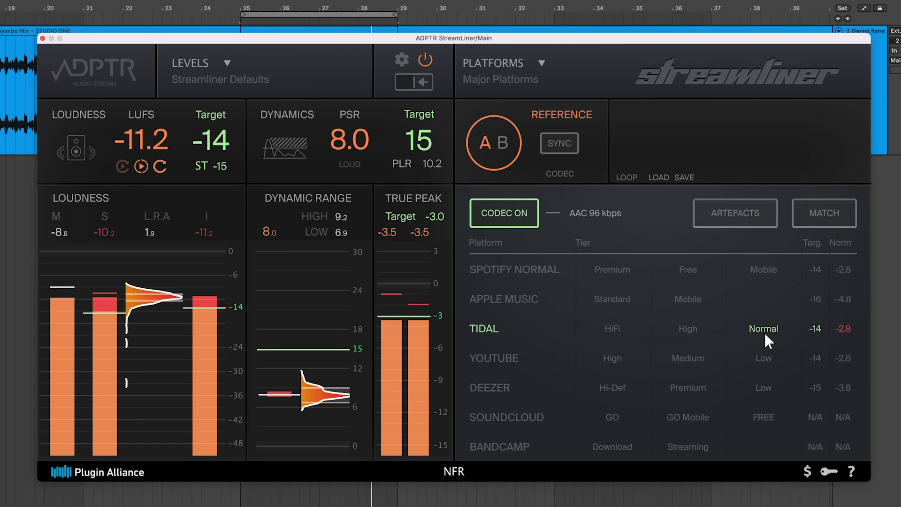
{"action": "left_click", "coordinate": [763, 358]}
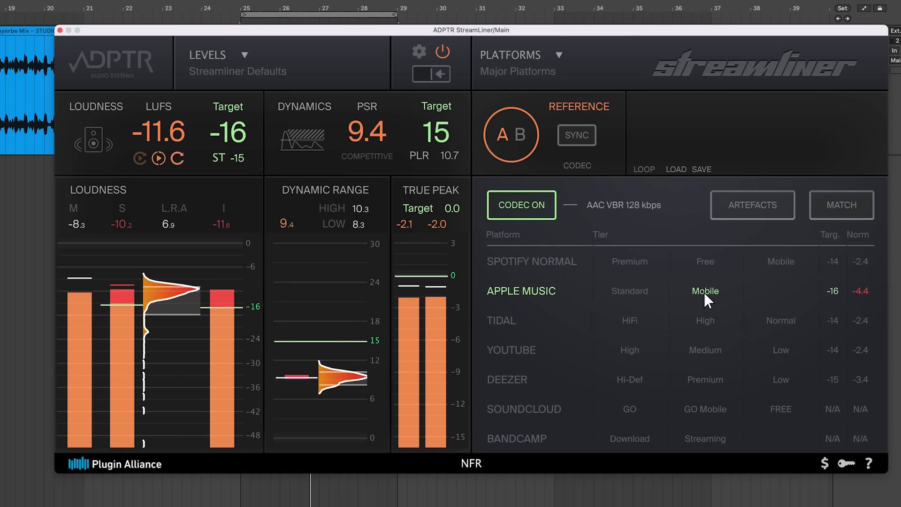
{"action": "left_click", "coordinate": [780, 321]}
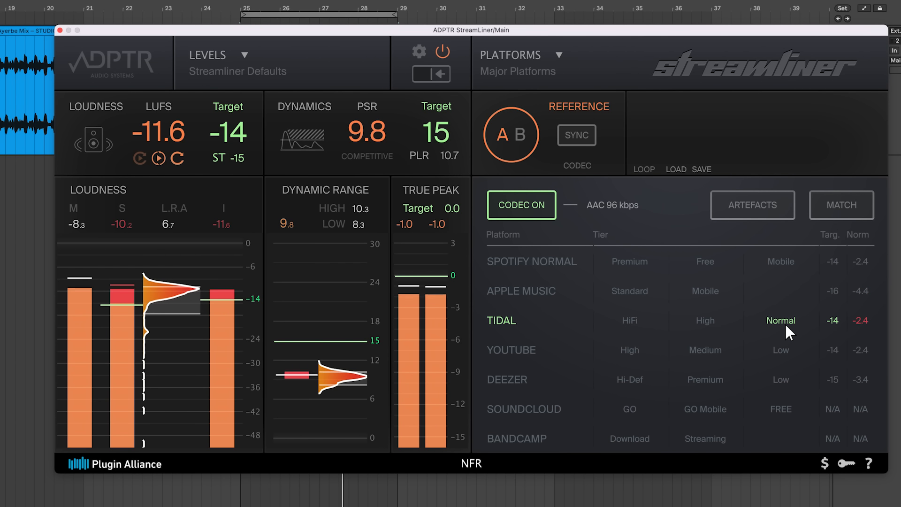
{"action": "left_click", "coordinate": [781, 350]}
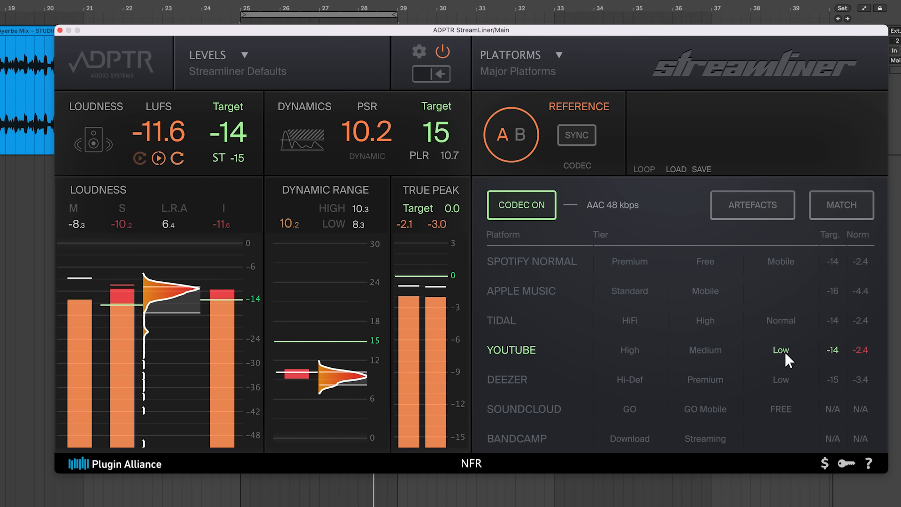
{"action": "left_click", "coordinate": [507, 380]}
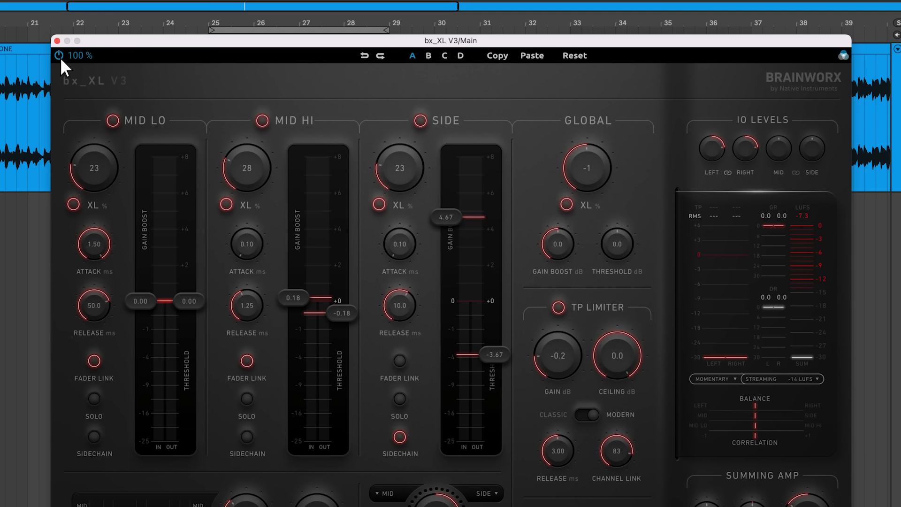
- Try the interface at 75% size, then restore it to 100%
{"action": "left_click", "coordinate": [77, 55]}
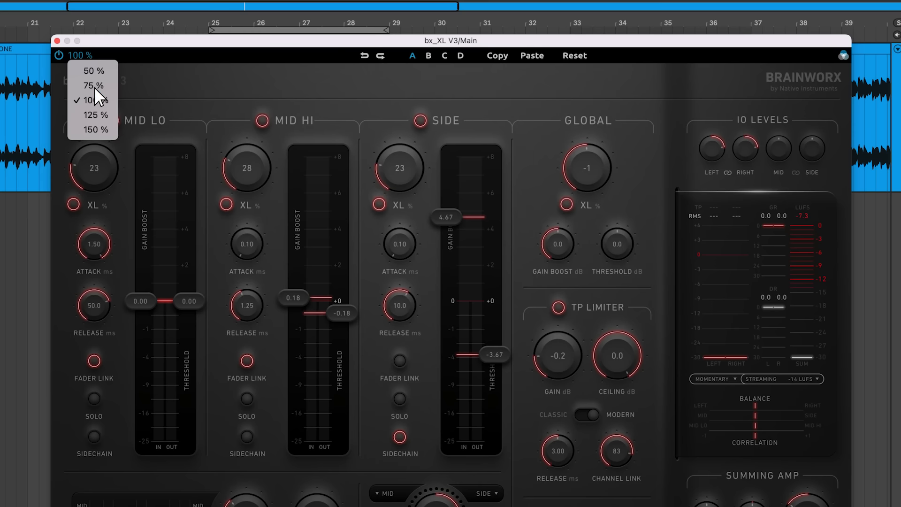
{"action": "left_click", "coordinate": [93, 85]}
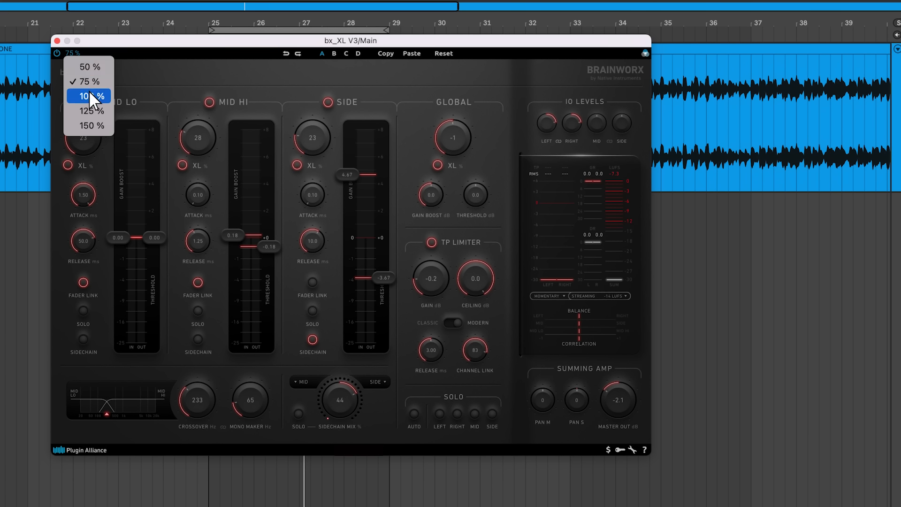
{"action": "left_click", "coordinate": [89, 95]}
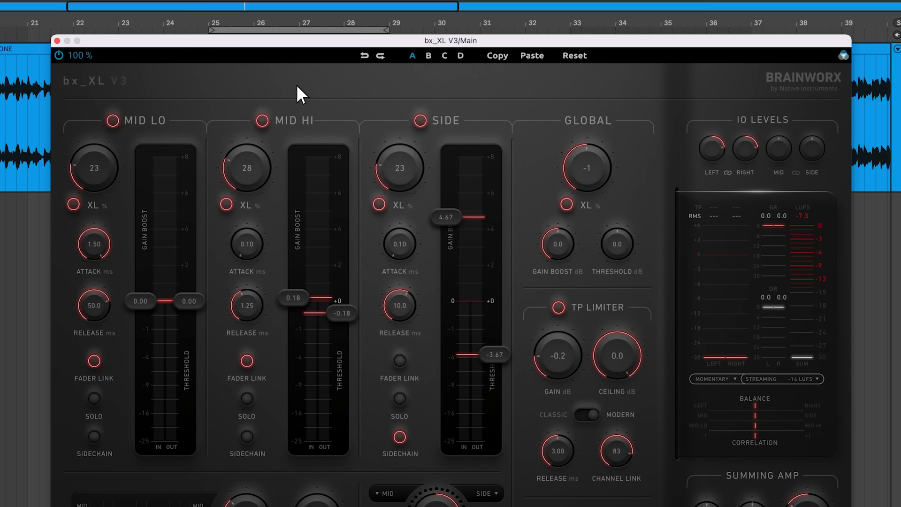
{"action": "mouse_move", "coordinate": [463, 75]}
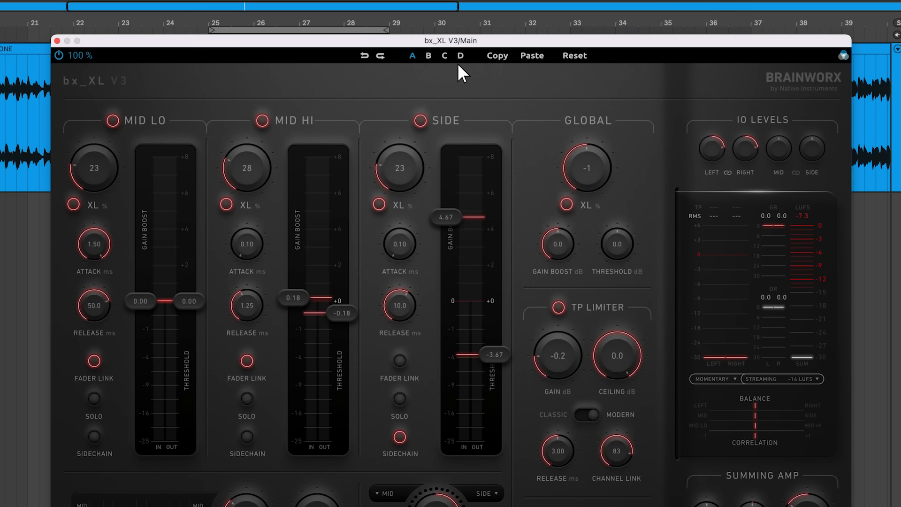
{"action": "mouse_move", "coordinate": [502, 66]}
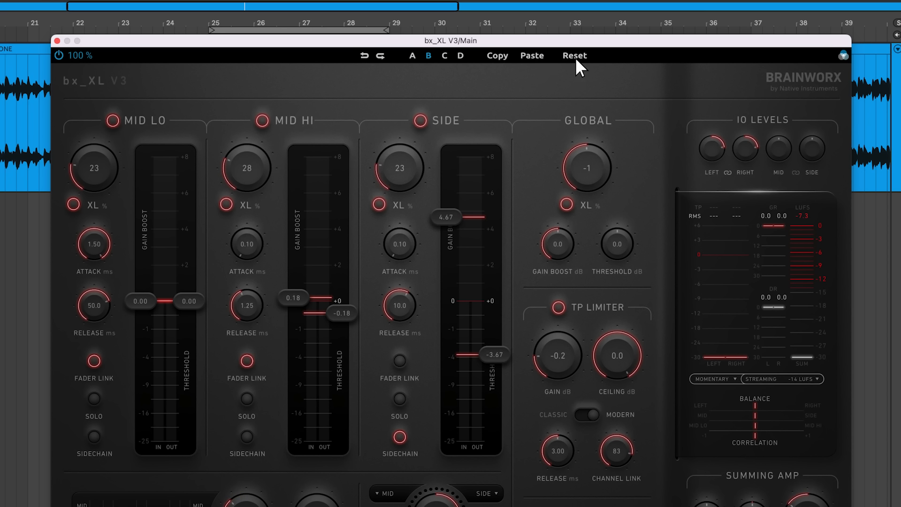
- Reset settings slot B to defaults and recolour the interface yellow
{"action": "left_click", "coordinate": [574, 55]}
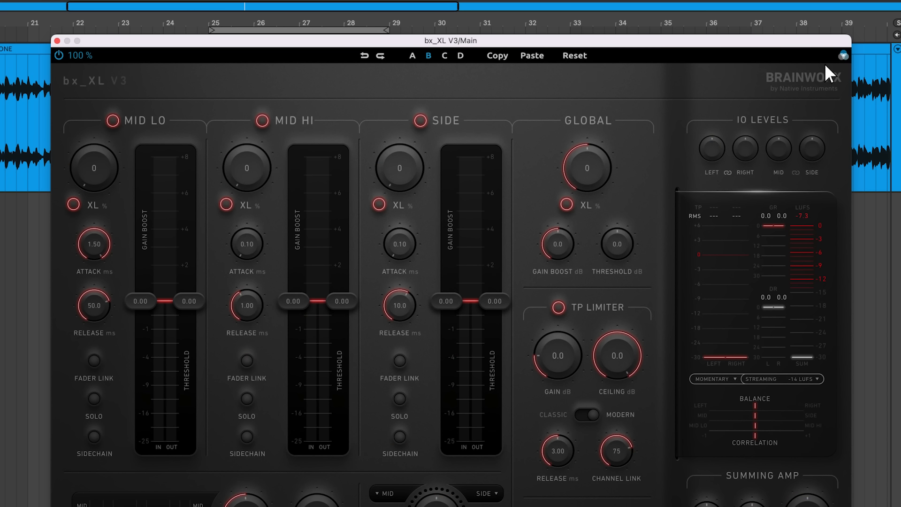
{"action": "left_click", "coordinate": [843, 56]}
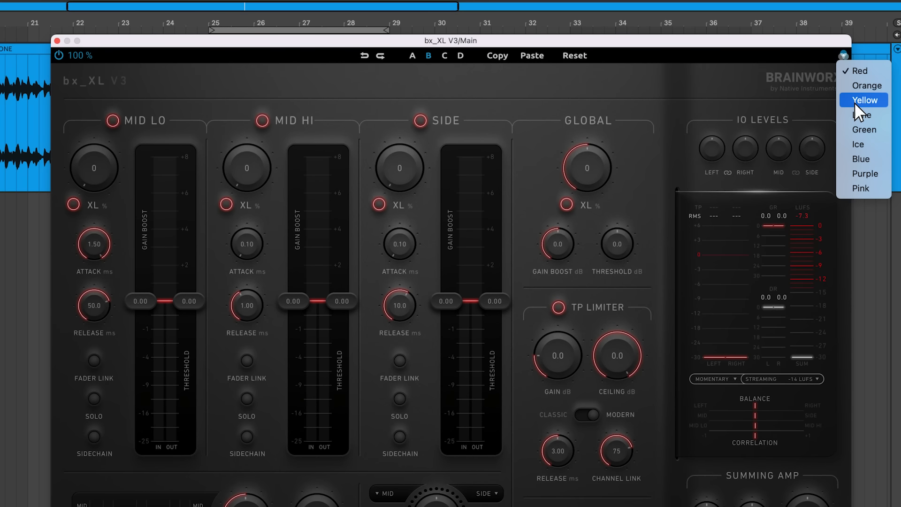
{"action": "left_click", "coordinate": [864, 100]}
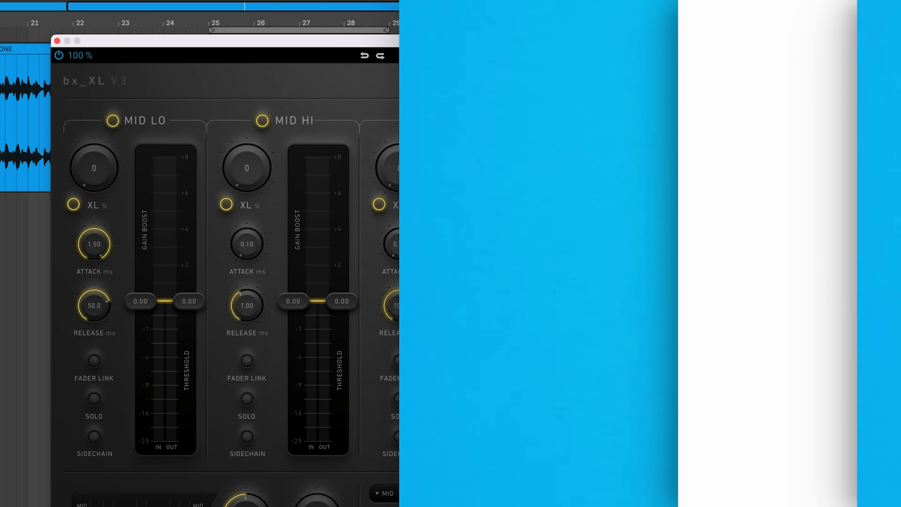